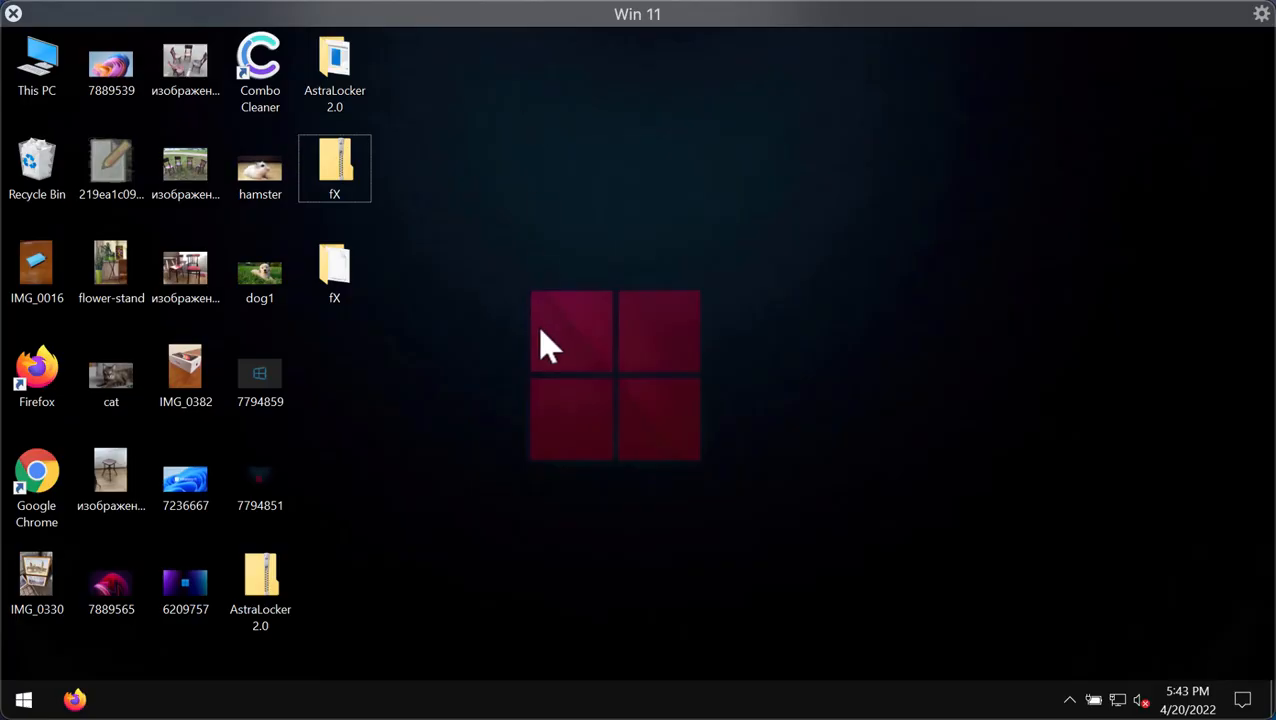
{"action": "mouse_move", "coordinate": [608, 378]}
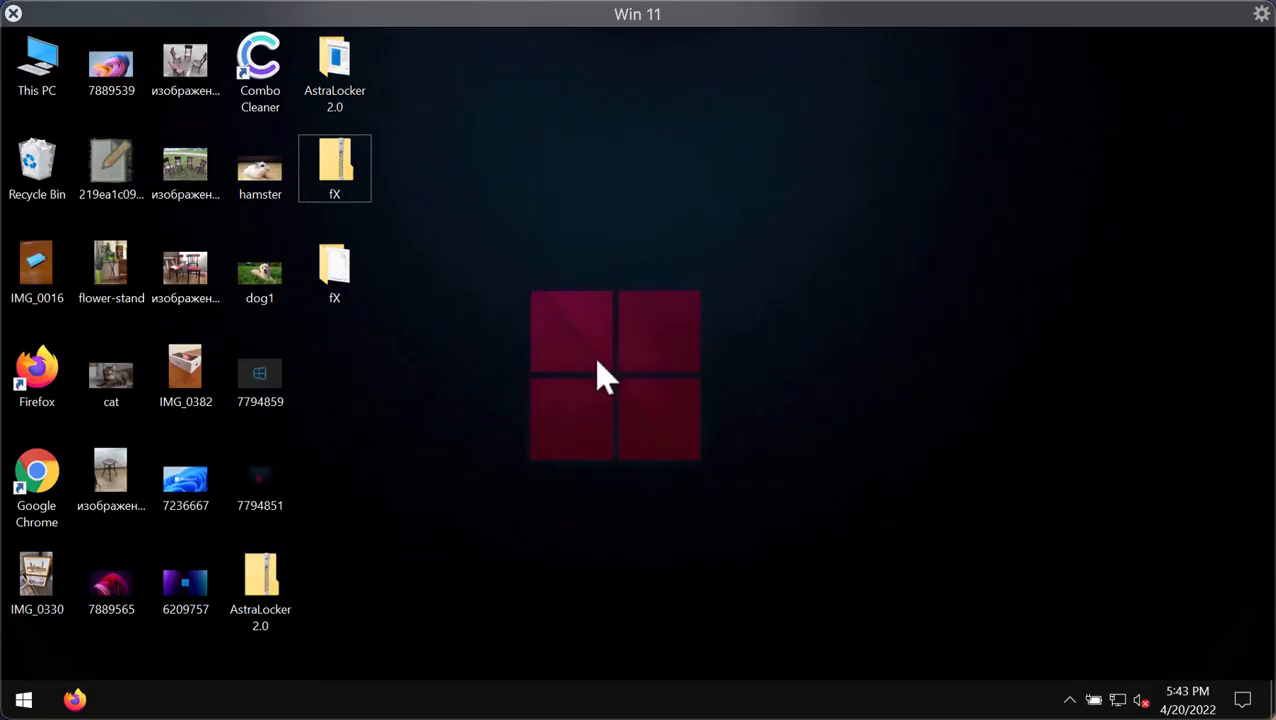
{"action": "mouse_move", "coordinate": [500, 293]}
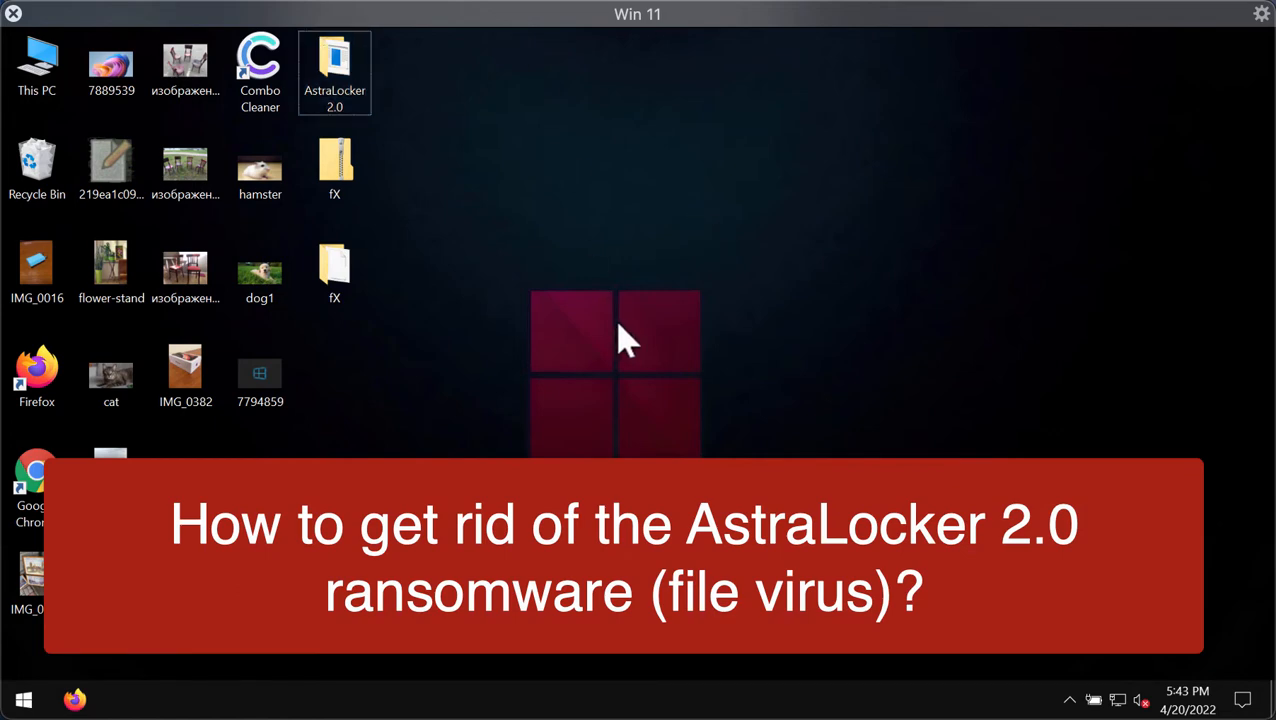
{"action": "mouse_move", "coordinate": [334, 90]}
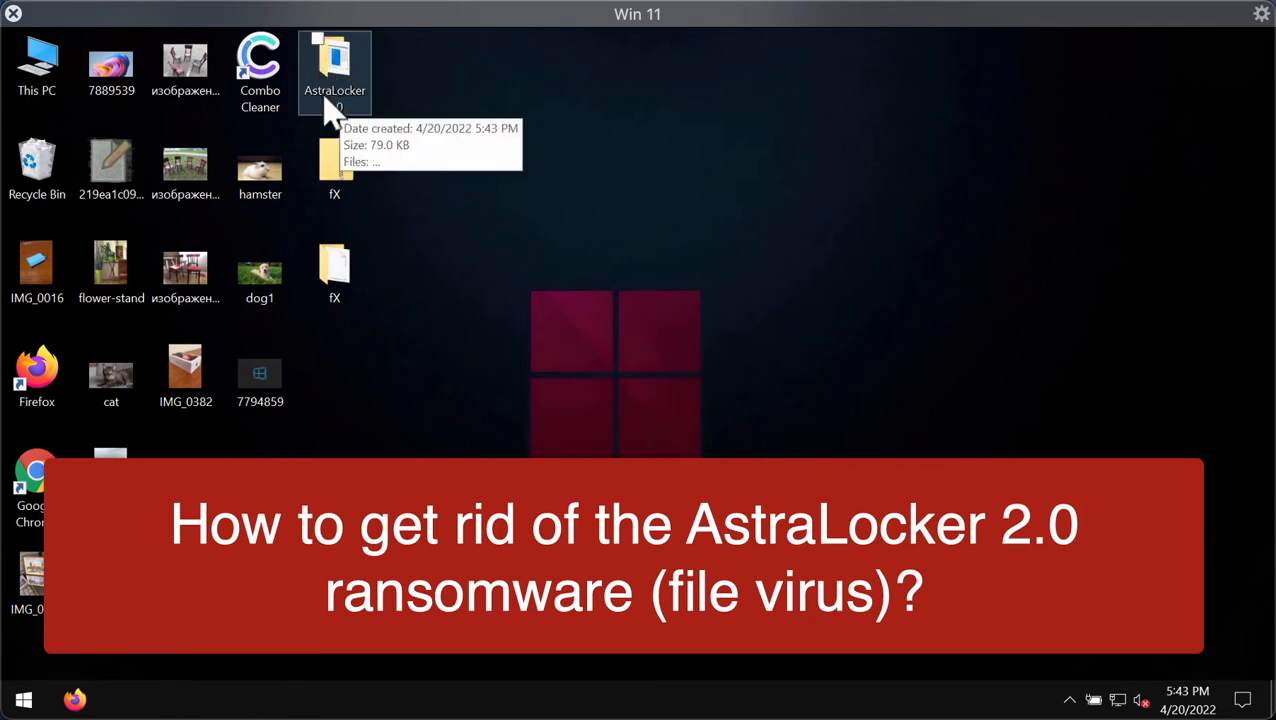
{"action": "mouse_move", "coordinate": [555, 130]}
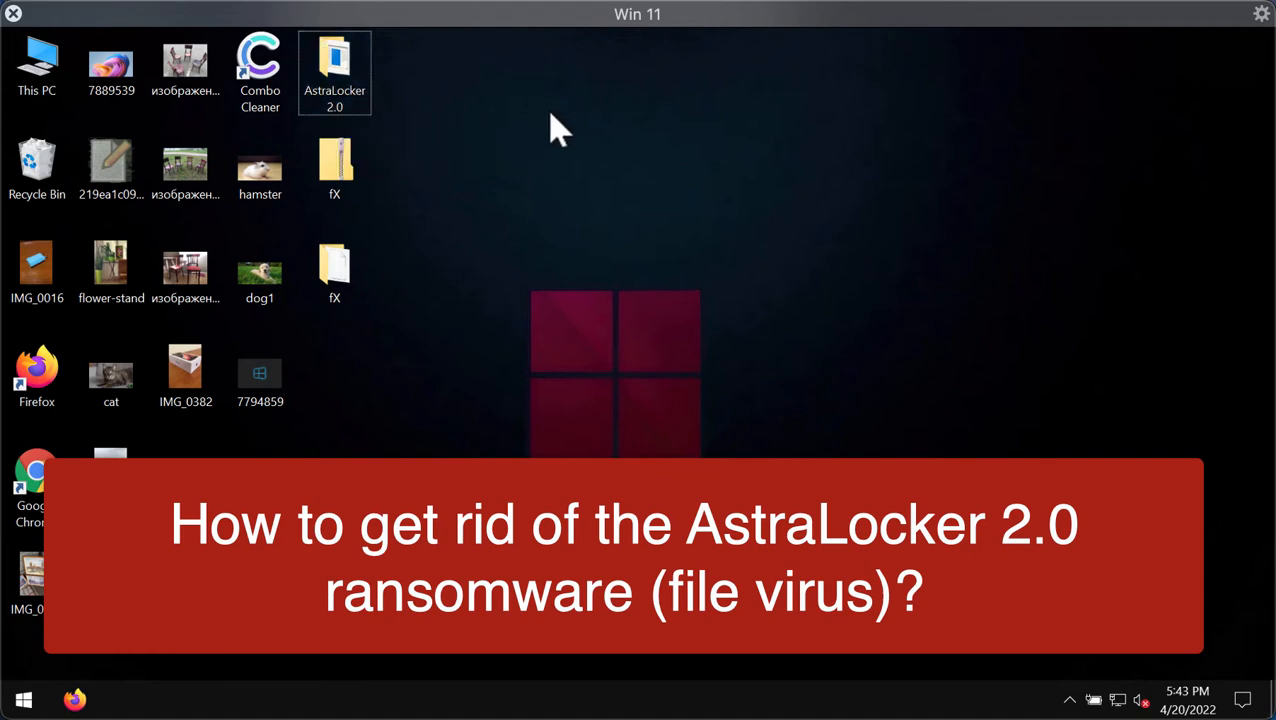
{"action": "mouse_move", "coordinate": [565, 310]}
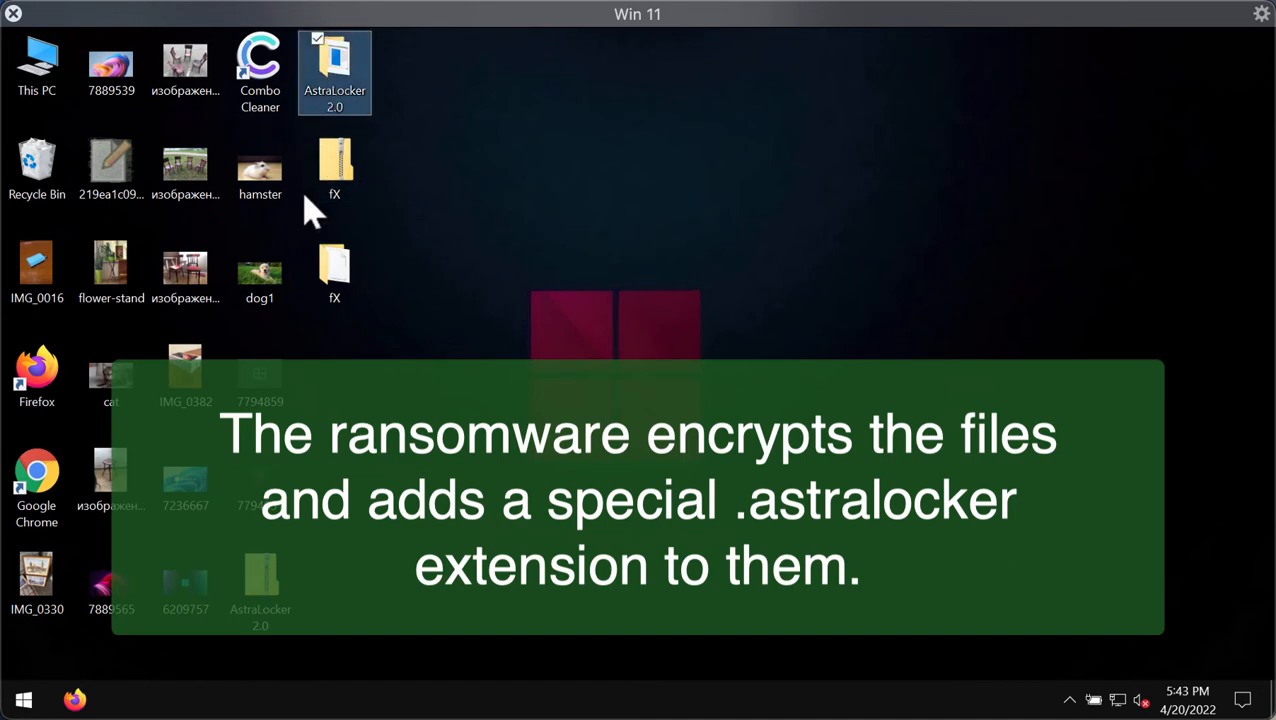
{"action": "mouse_move", "coordinate": [185, 165]}
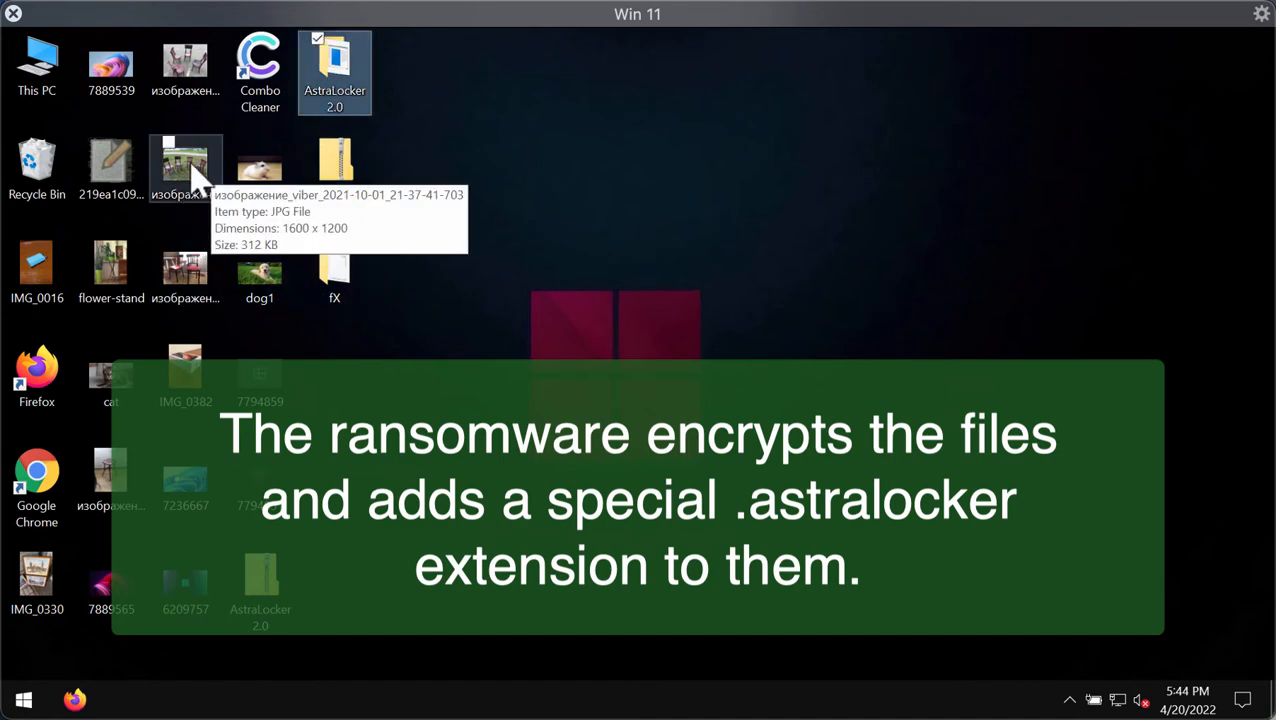
- View and close the chairs photo and IMG_0016, then open and close the AstraLocker 2.0 folder
{"action": "double_click", "coordinate": [185, 165]}
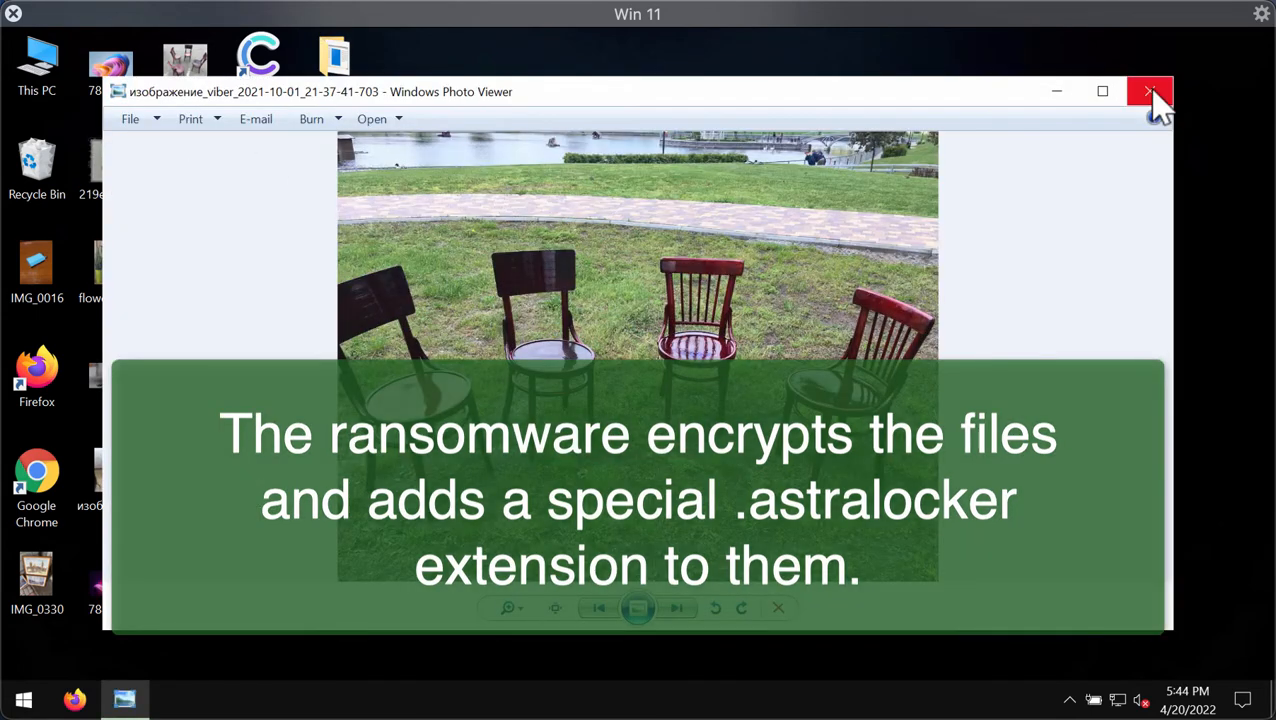
{"action": "left_click", "coordinate": [1149, 91]}
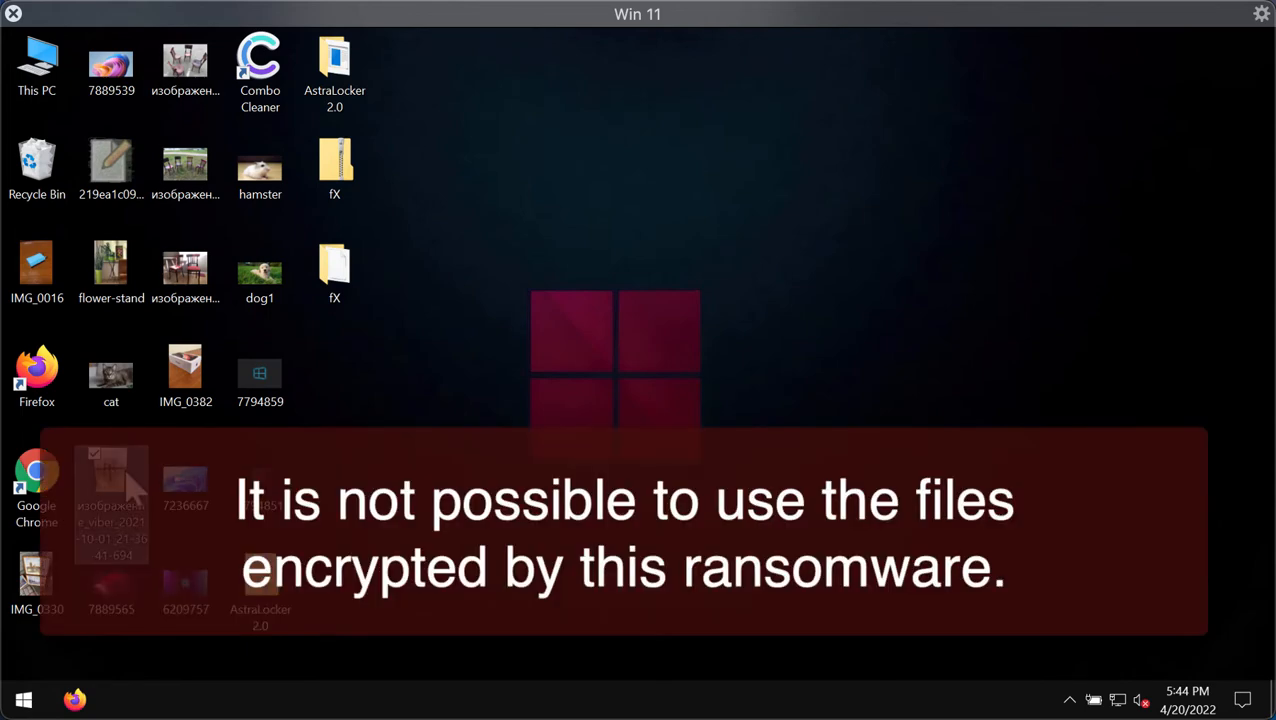
{"action": "left_click", "coordinate": [36, 375]}
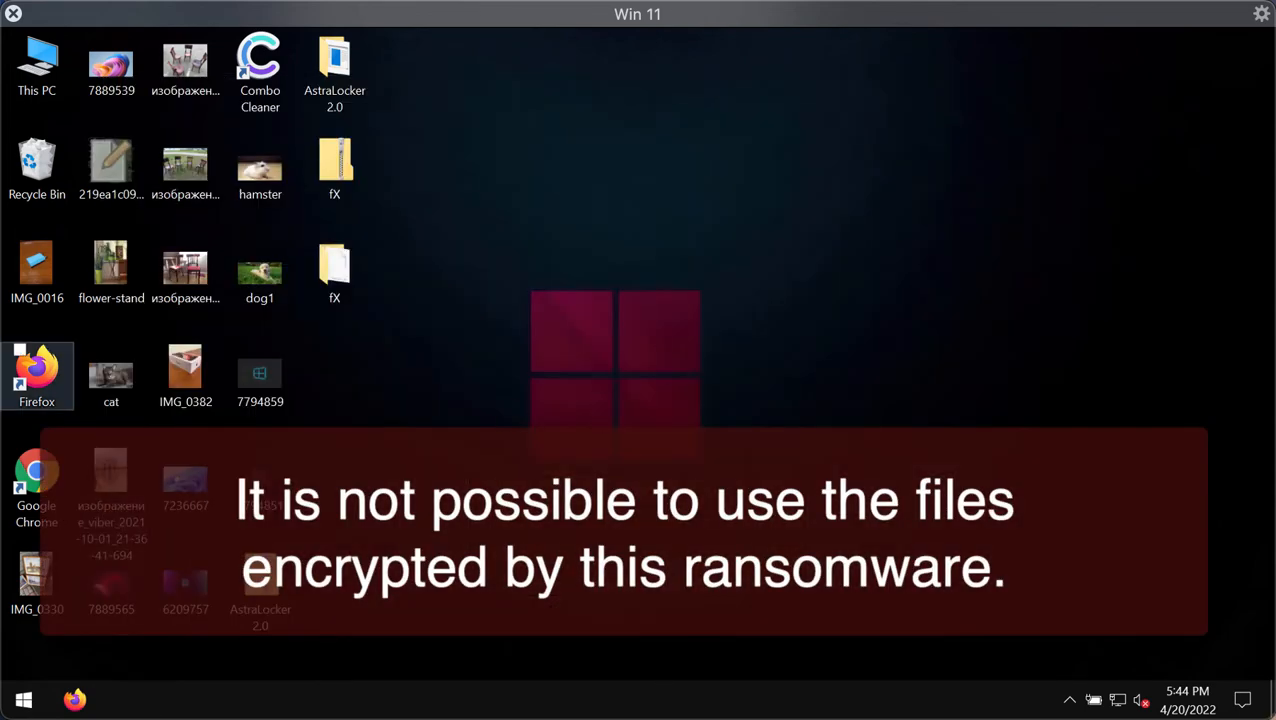
{"action": "double_click", "coordinate": [36, 261]}
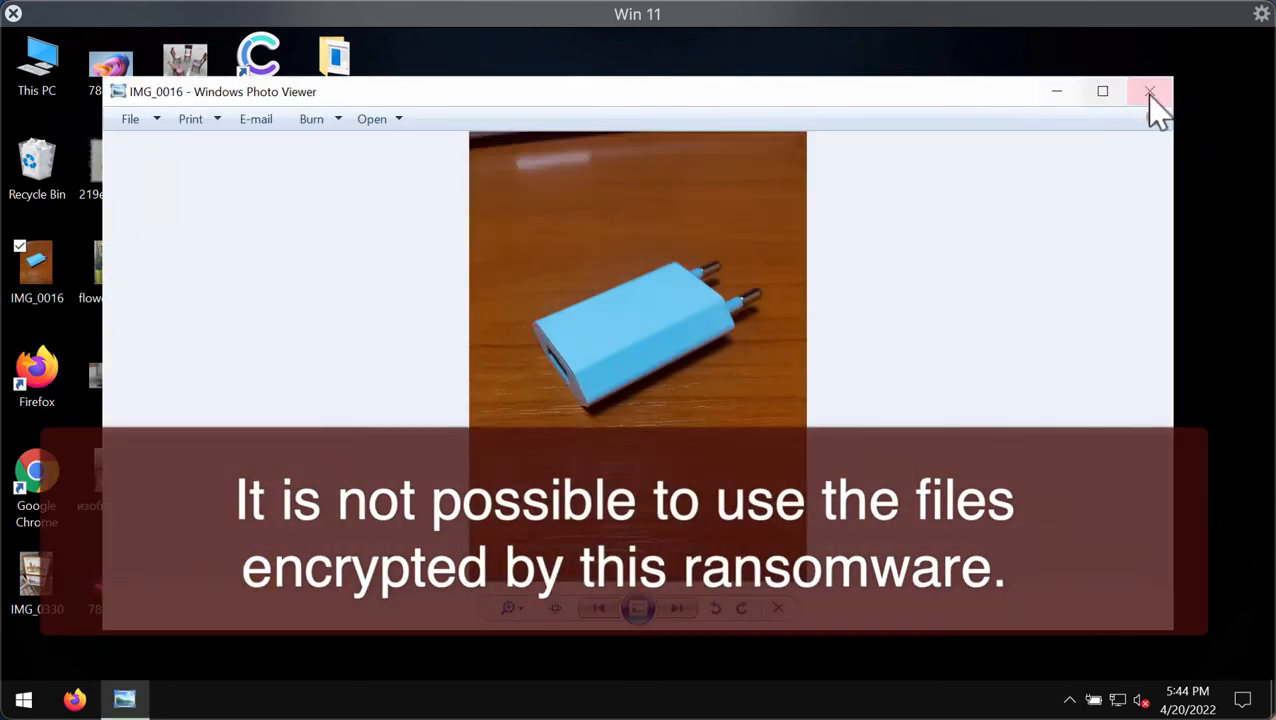
{"action": "left_click", "coordinate": [1150, 91]}
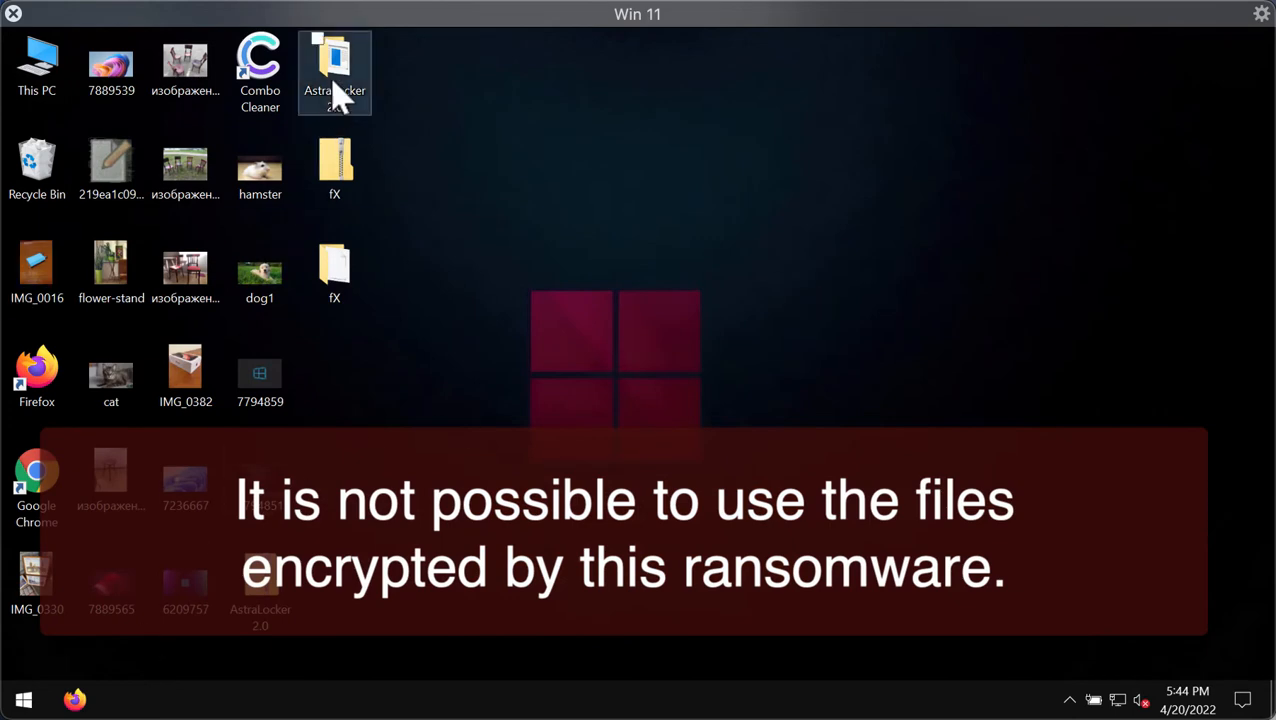
{"action": "double_click", "coordinate": [334, 60]}
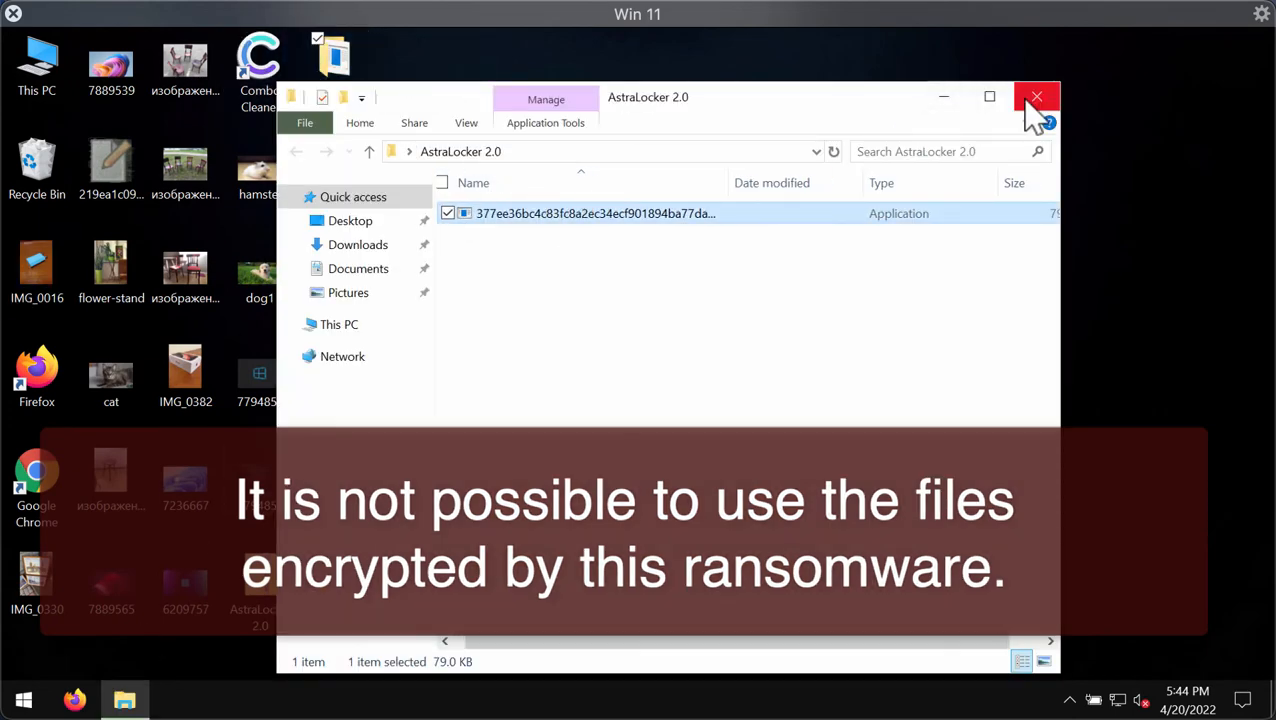
{"action": "left_click", "coordinate": [1036, 96]}
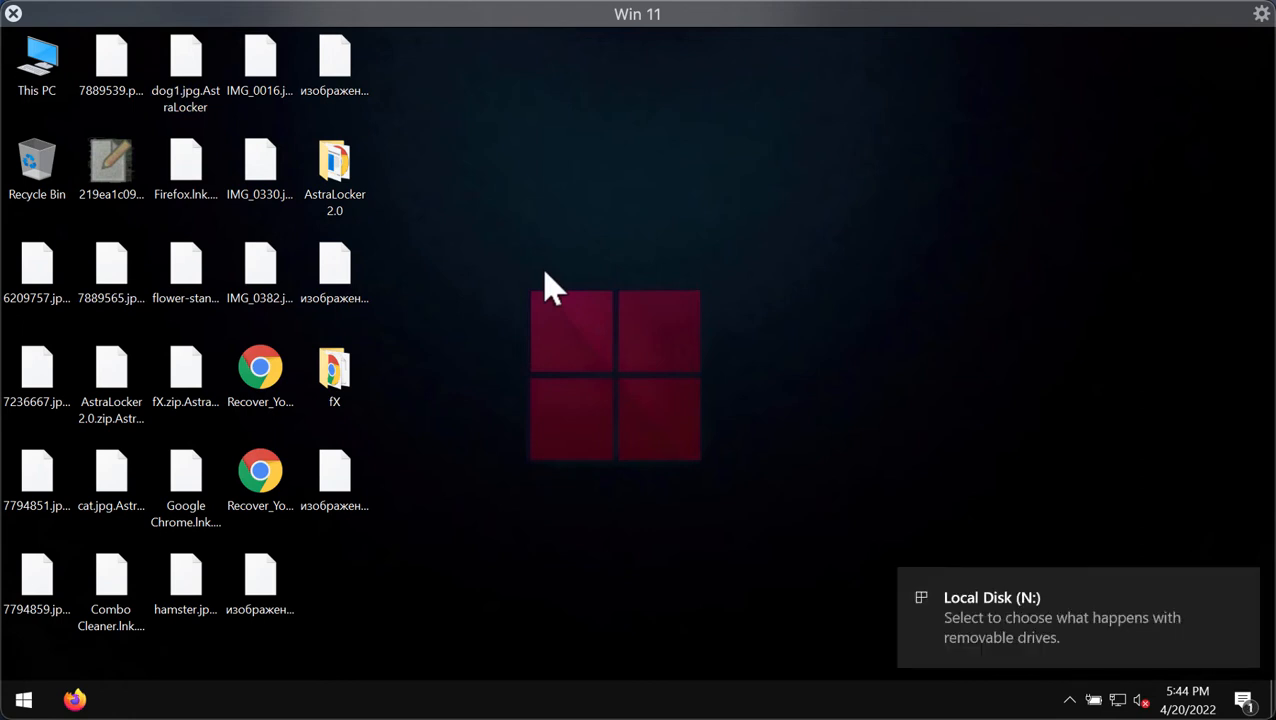
{"action": "mouse_move", "coordinate": [1085, 585]}
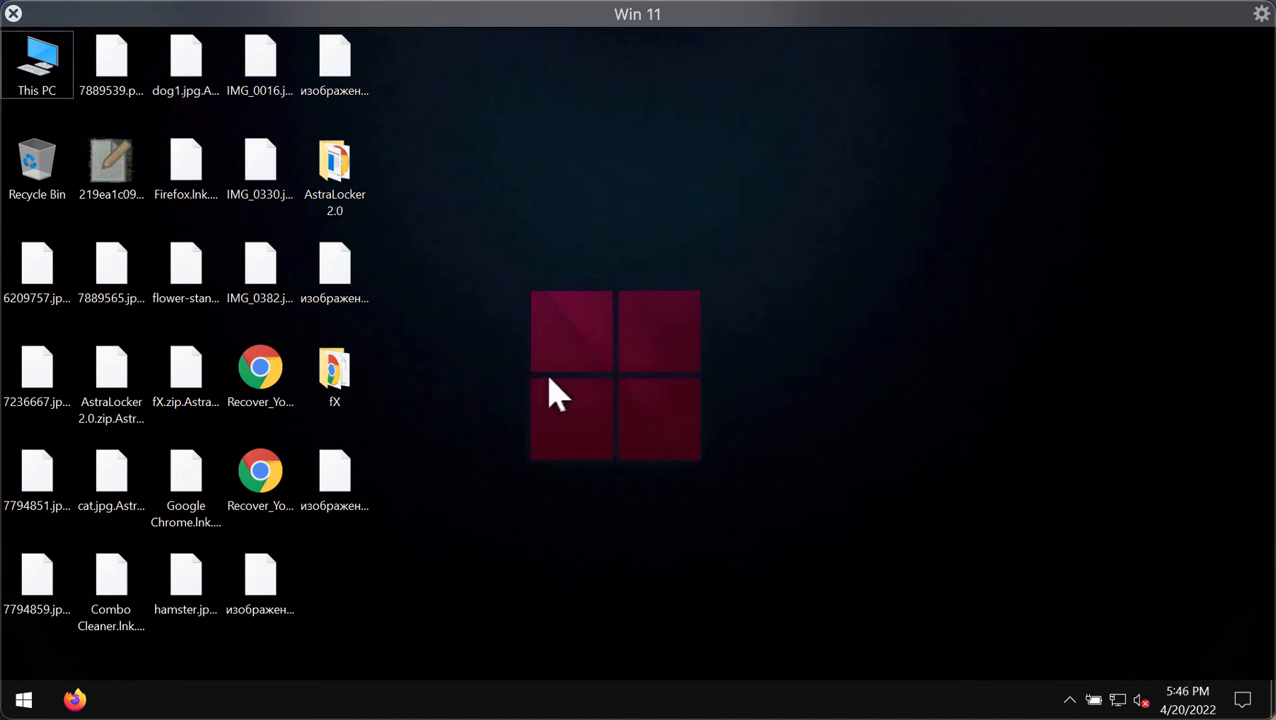
{"action": "left_click", "coordinate": [185, 170]}
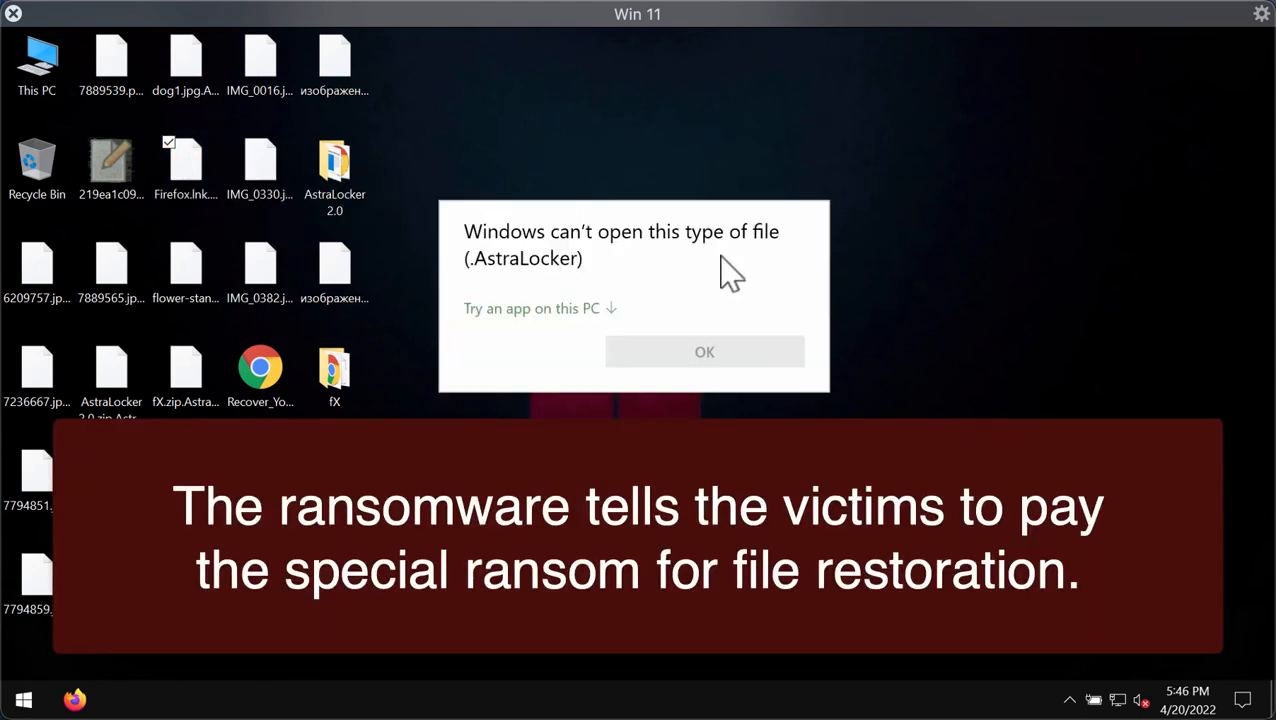
{"action": "mouse_move", "coordinate": [710, 285]}
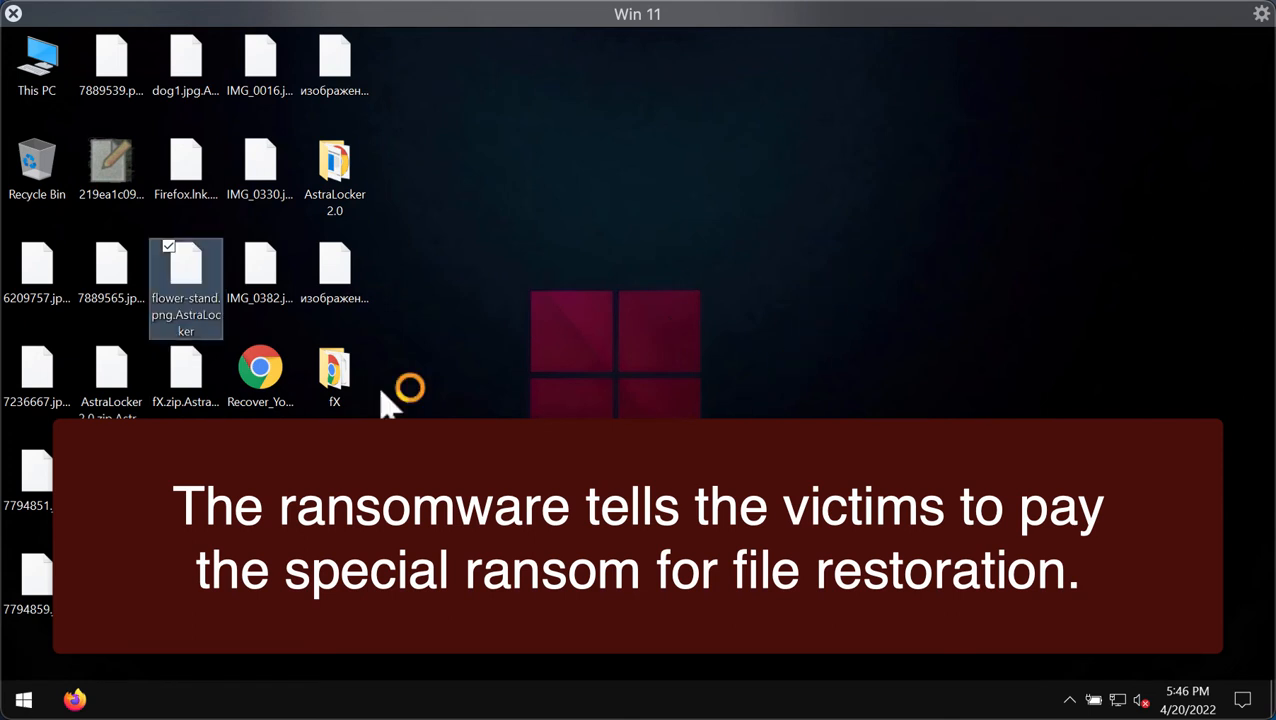
{"action": "mouse_move", "coordinate": [520, 395]}
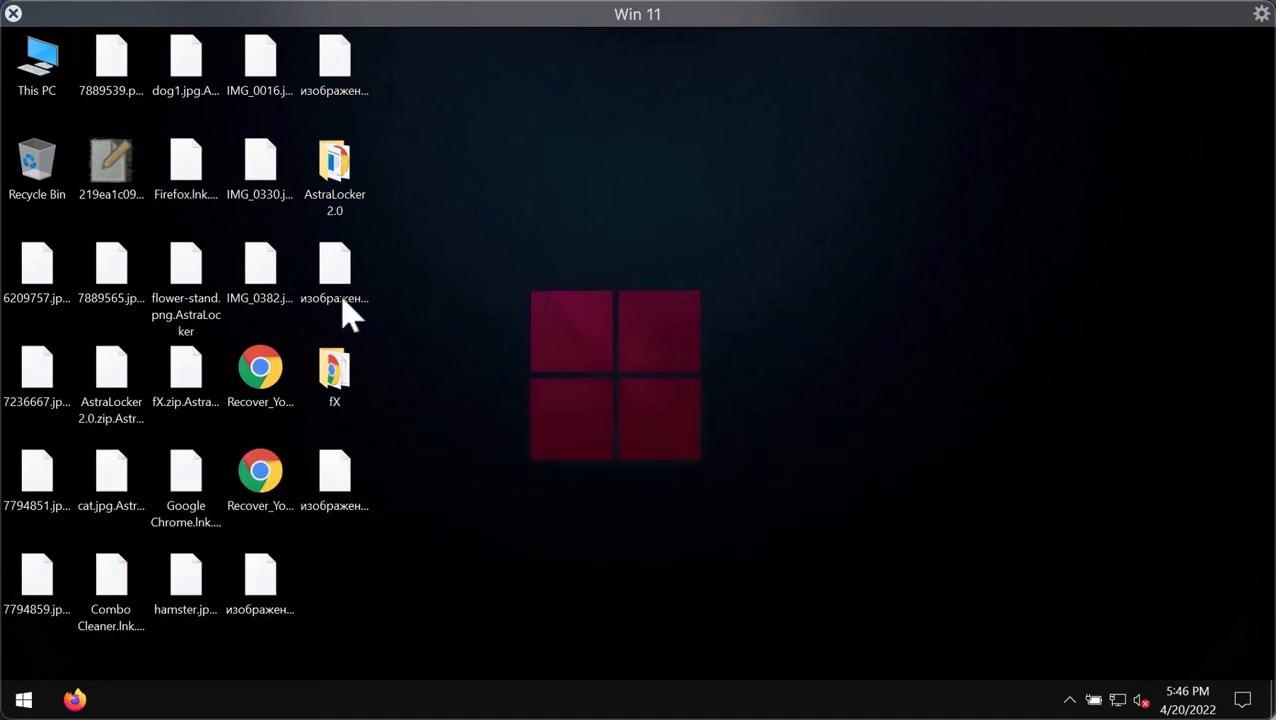
{"action": "left_click", "coordinate": [260, 375]}
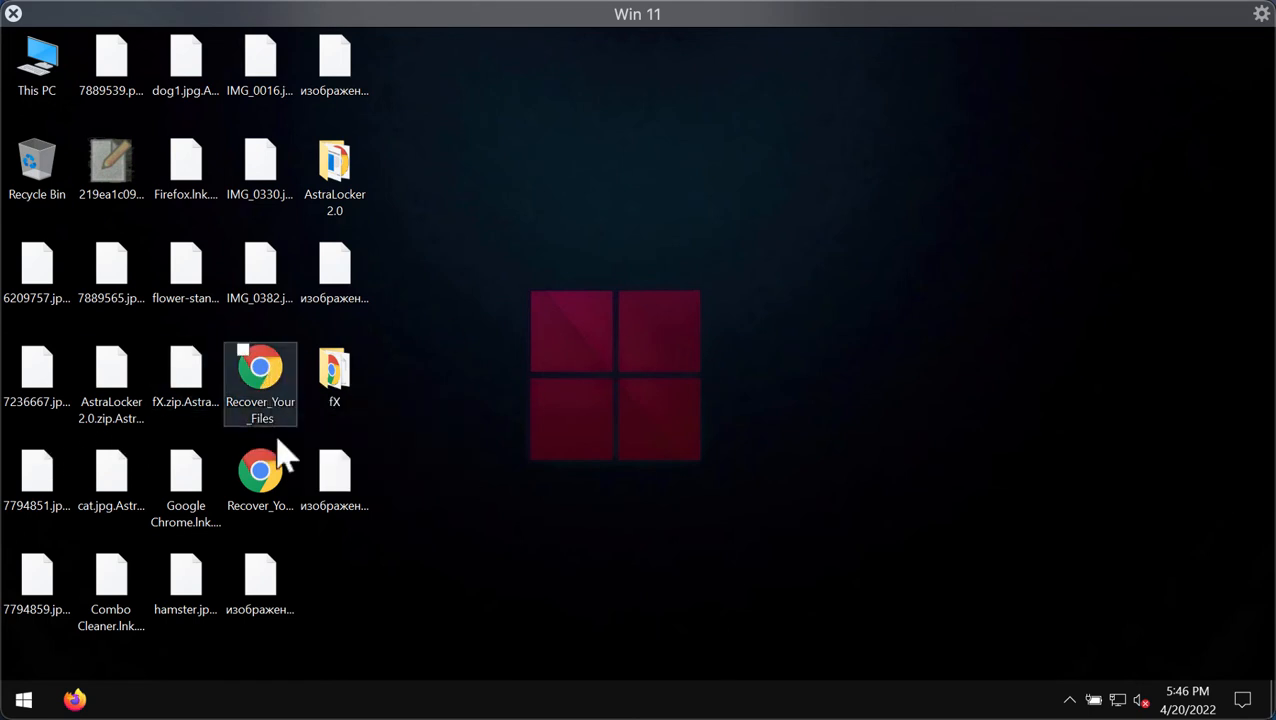
{"action": "mouse_move", "coordinate": [441, 532]}
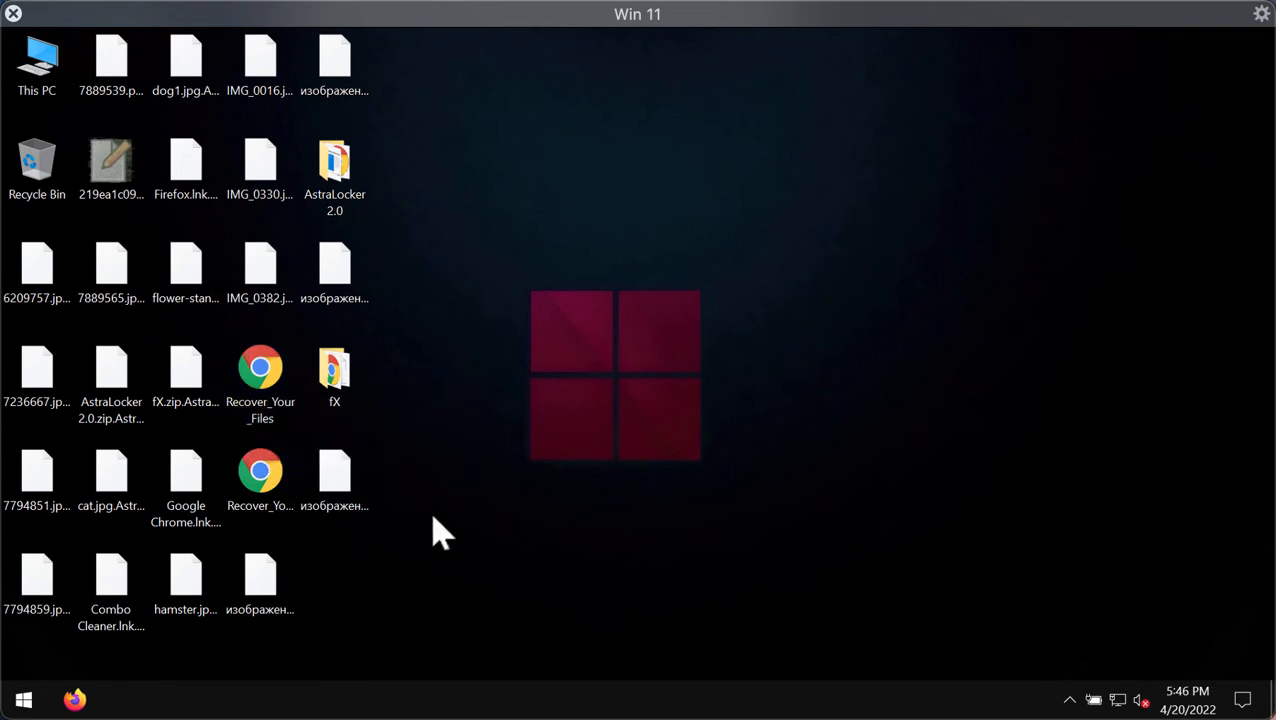
- Open Recover_Your_Files.html in Google Chrome and scroll through the AstraLocker 2.0 ransom note
{"action": "double_click", "coordinate": [260, 367]}
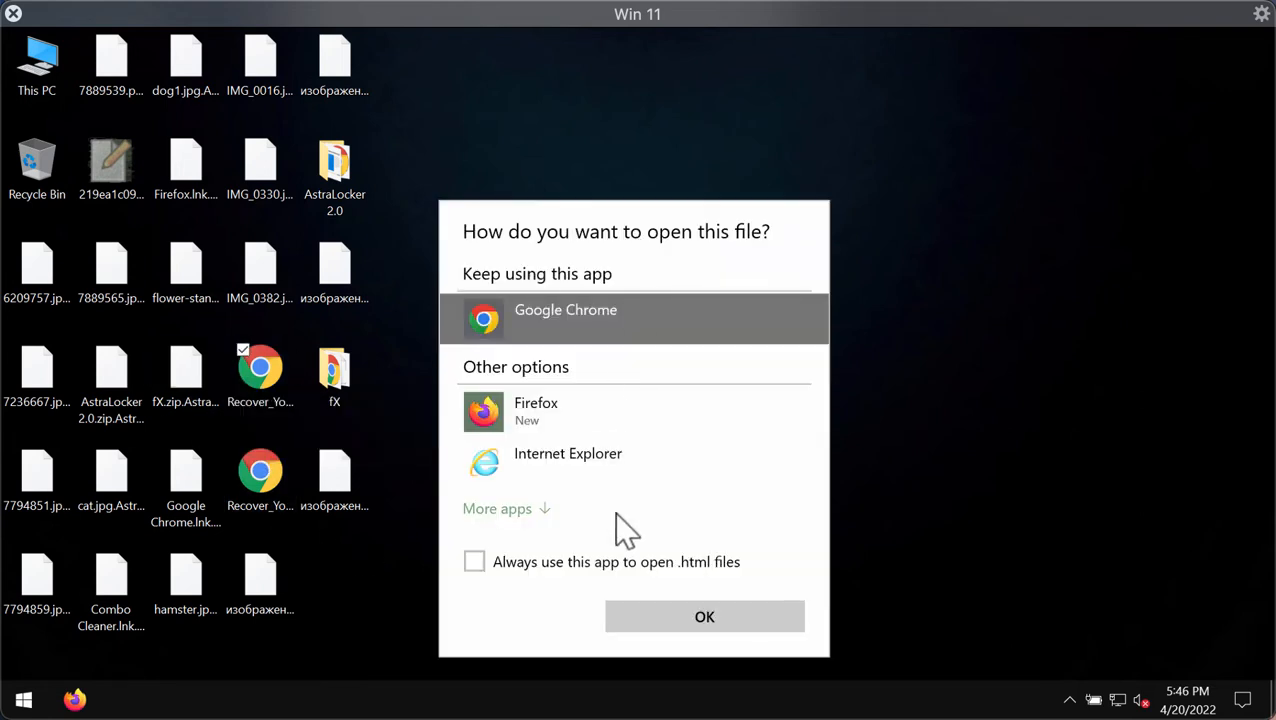
{"action": "left_click", "coordinate": [704, 616]}
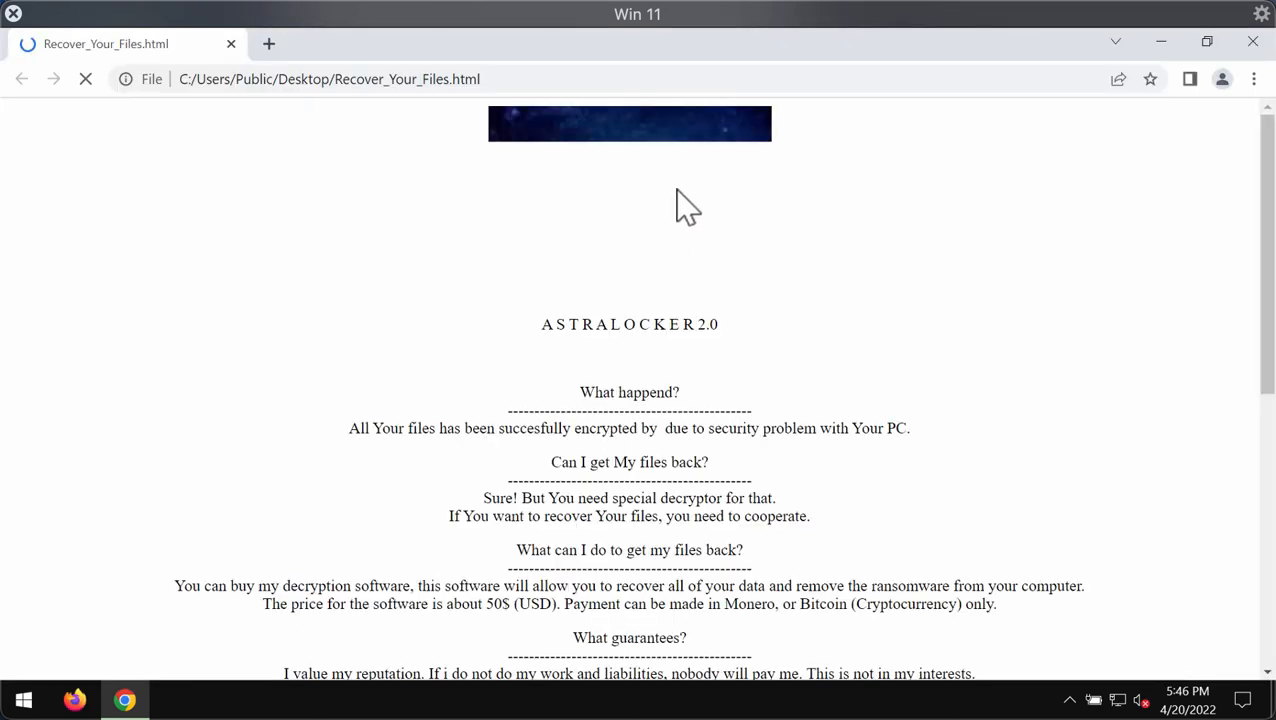
{"action": "scroll", "scroll_direction": "down", "scroll_amount": 3}
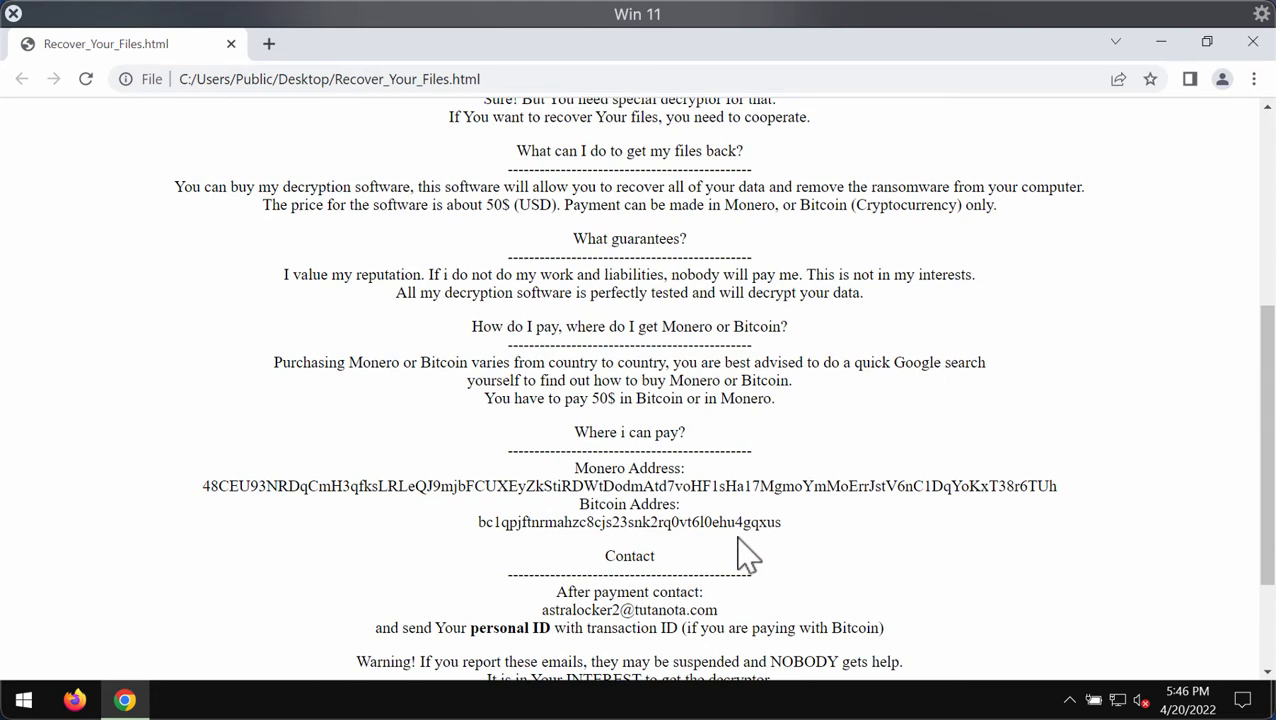
{"action": "mouse_move", "coordinate": [770, 525]}
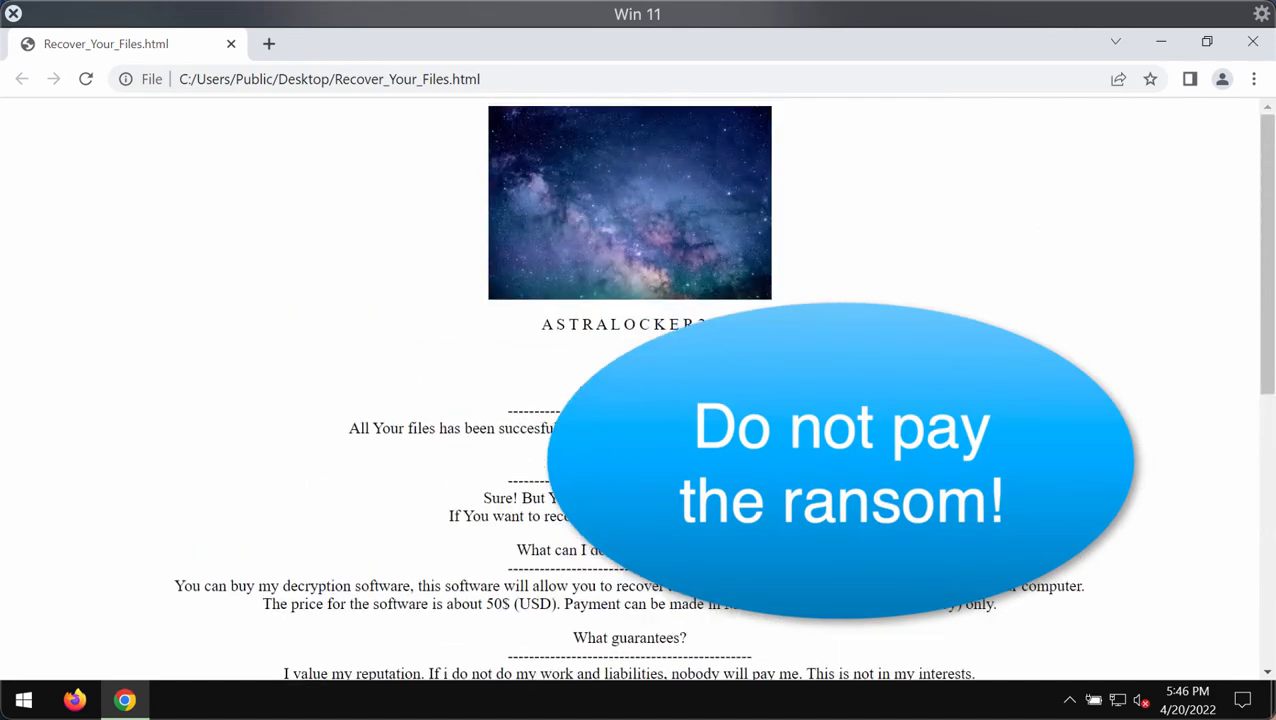
{"action": "mouse_move", "coordinate": [683, 645]}
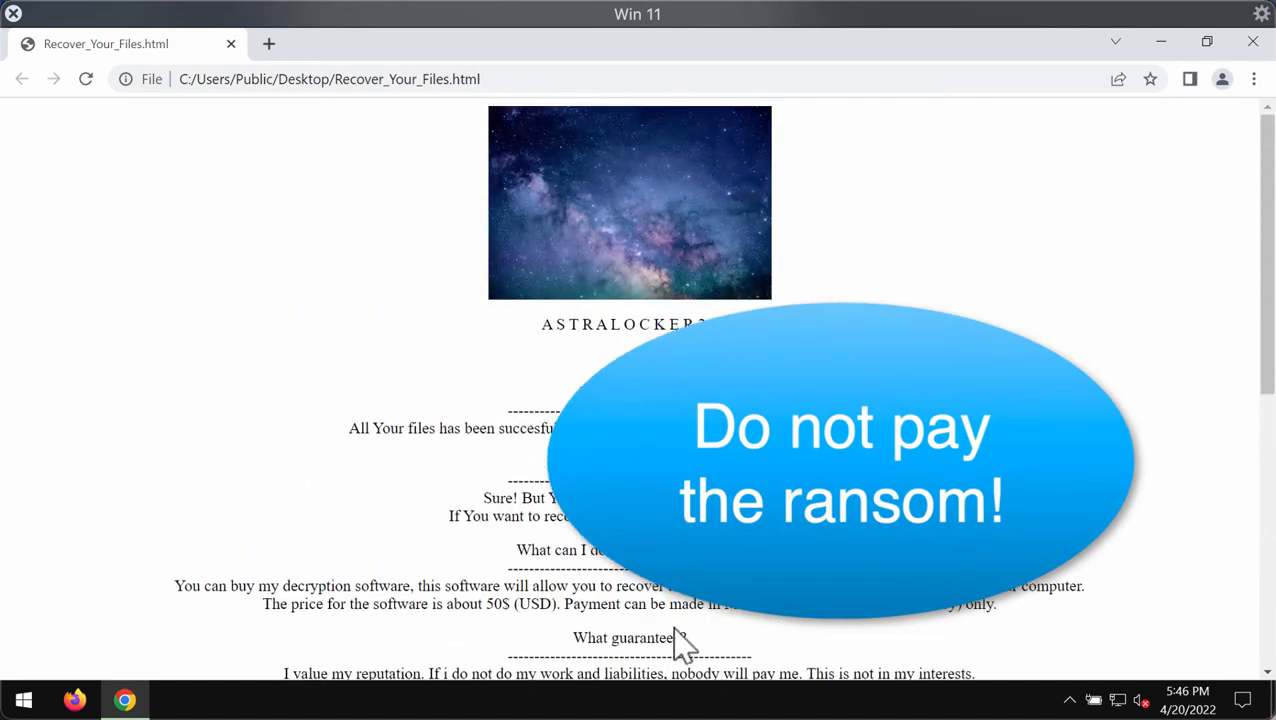
{"action": "scroll", "scroll_direction": "down", "scroll_amount": 3}
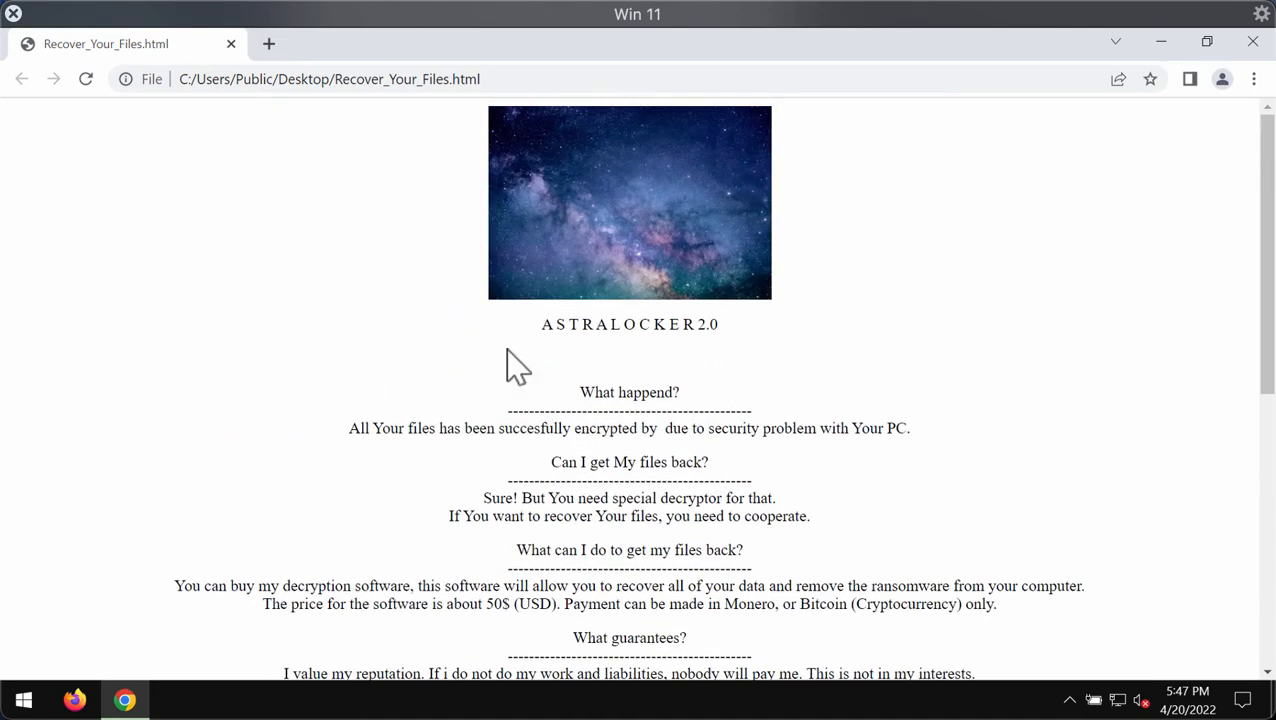
- Open combocleaner.com in a new Chrome tab and scroll down the page
{"action": "left_click", "coordinate": [507, 43]}
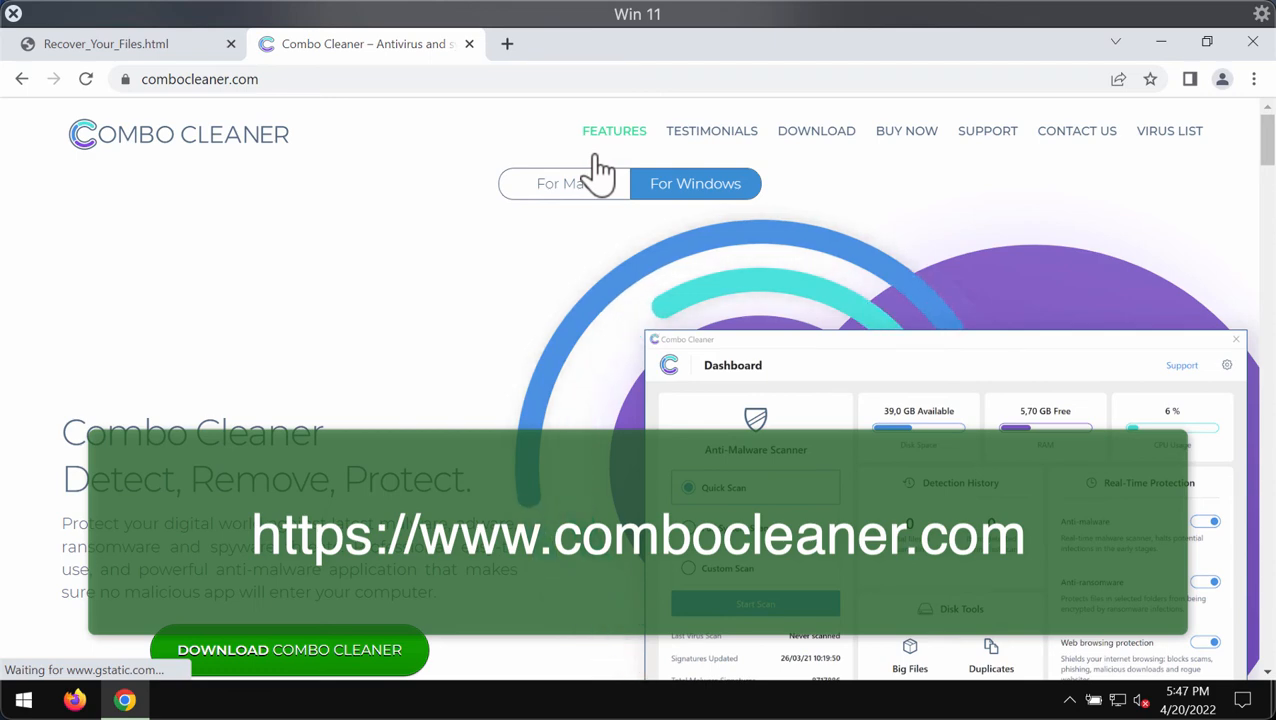
{"action": "scroll", "scroll_direction": "down", "scroll_amount": 3}
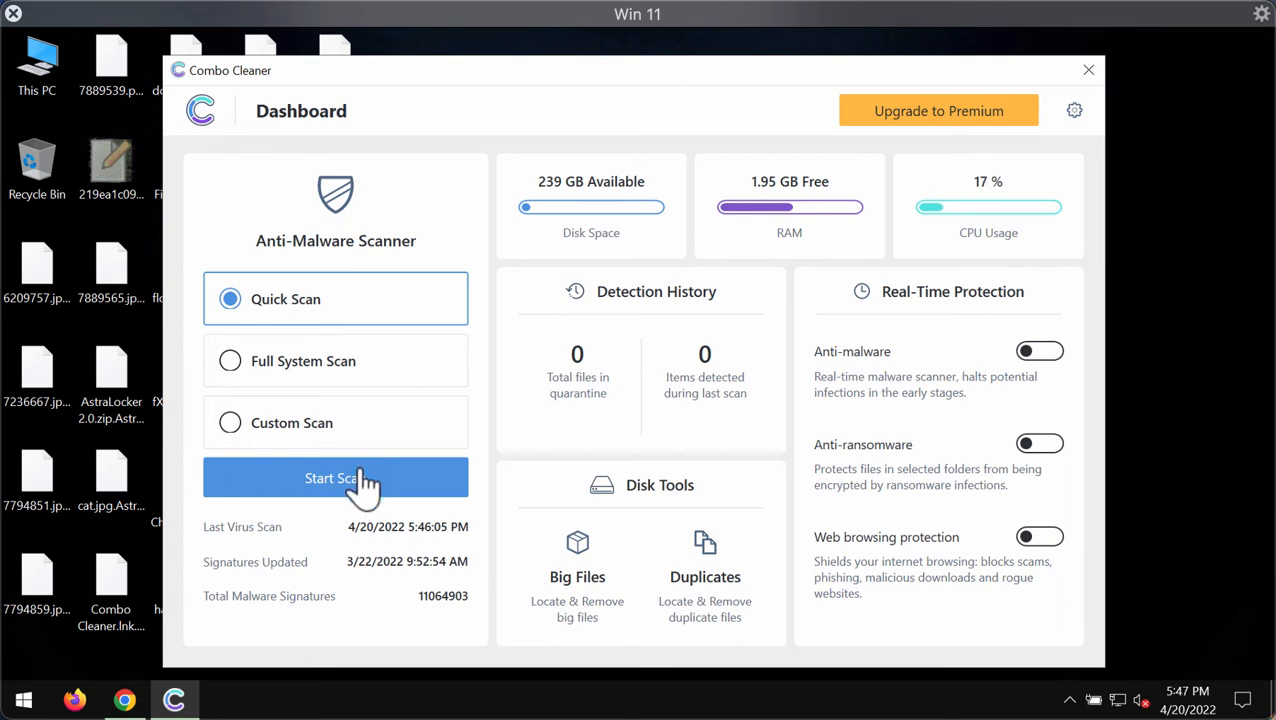
- Start a Quick Scan, return from Settings to the dashboard, and view the scan's progress
{"action": "left_click", "coordinate": [335, 477]}
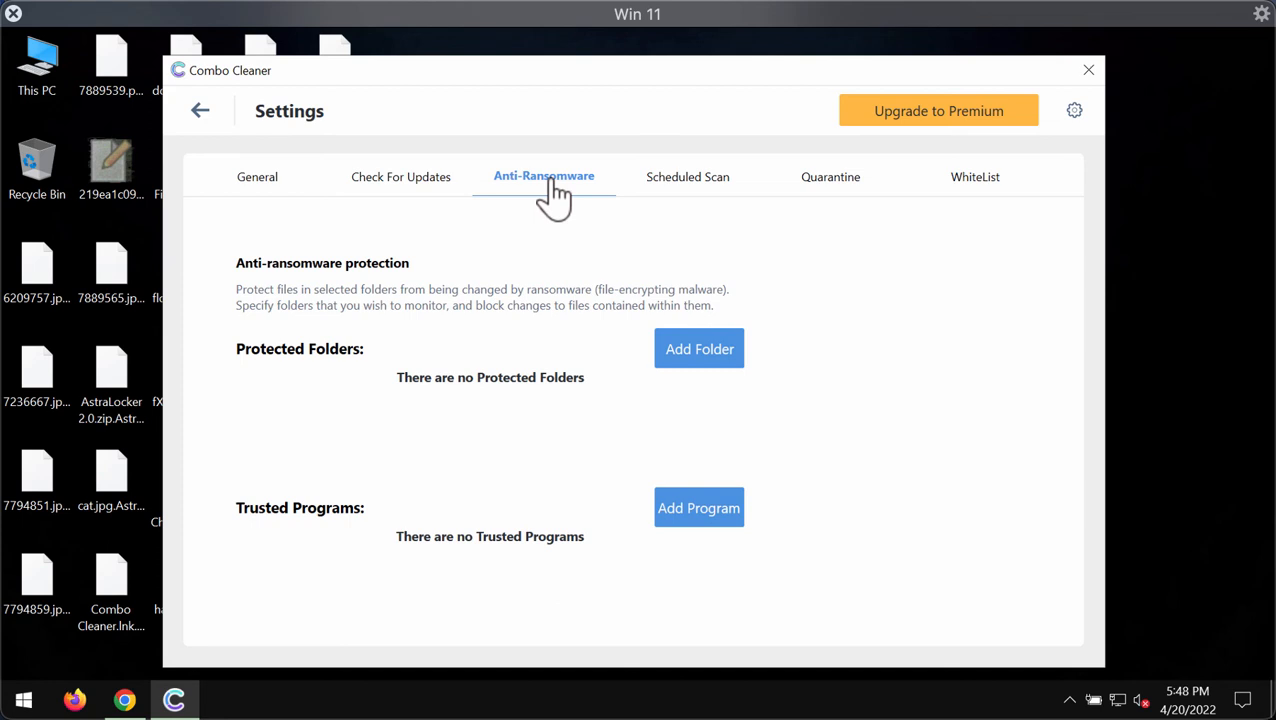
{"action": "left_click", "coordinate": [199, 110]}
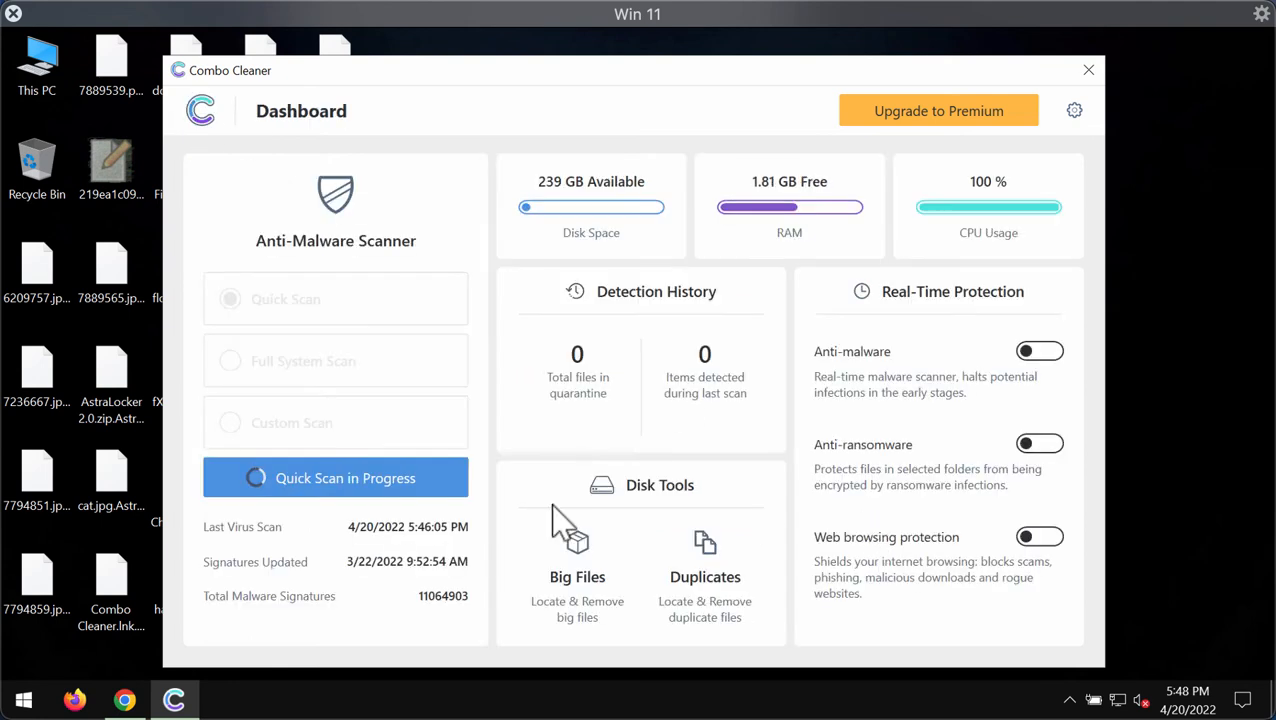
{"action": "left_click", "coordinate": [335, 477]}
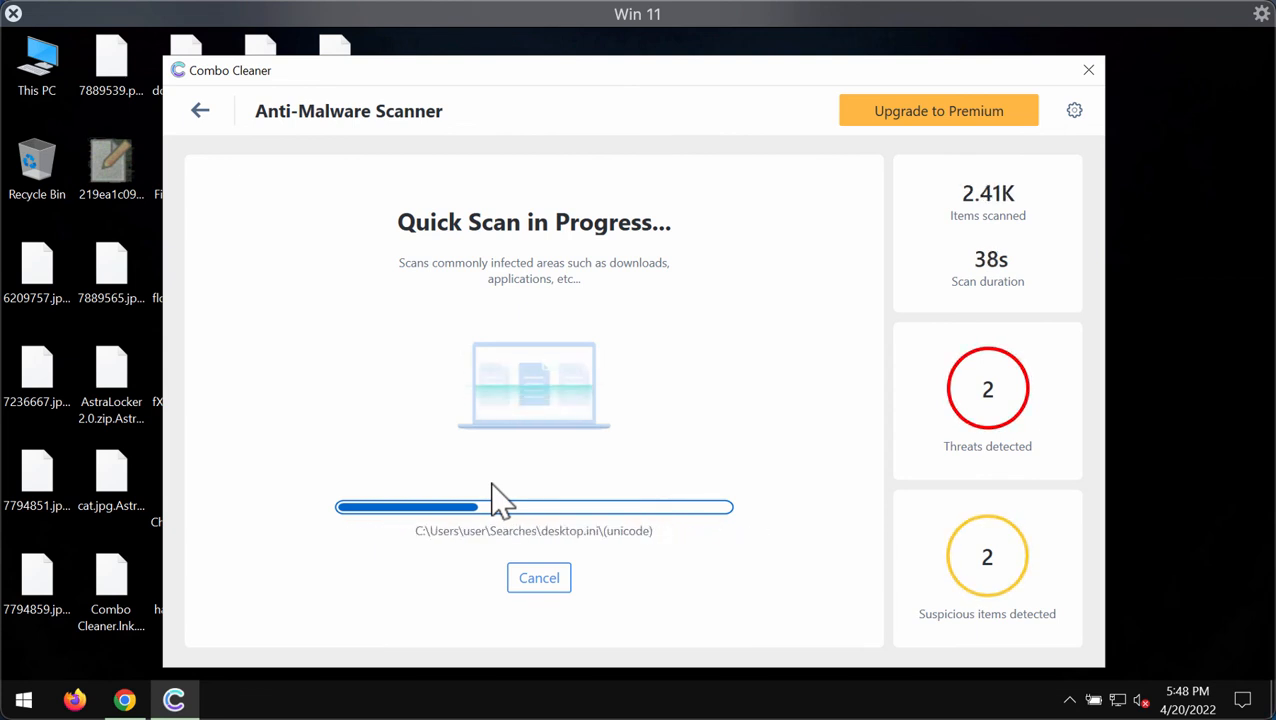
- Review the finished scan's four detected items, then open the Upgrade to Premium screen
{"action": "left_click", "coordinate": [539, 577]}
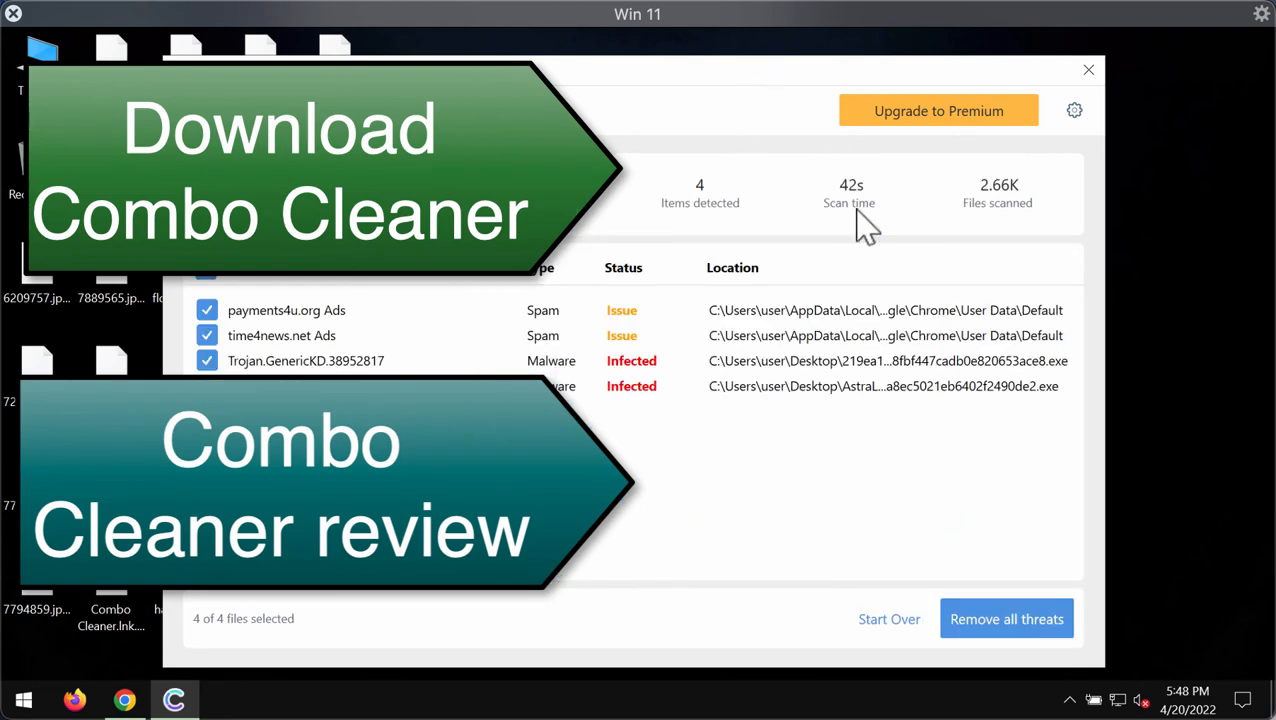
{"action": "left_click", "coordinate": [938, 110]}
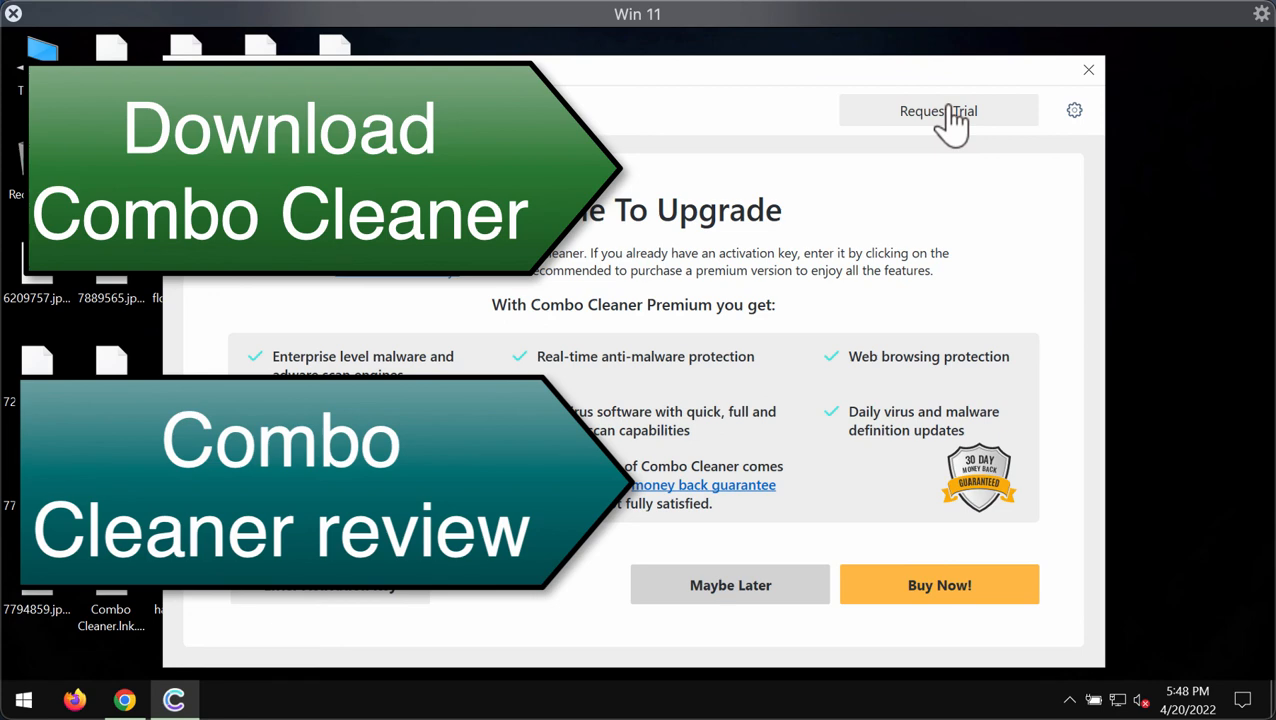
{"action": "mouse_move", "coordinate": [663, 100]}
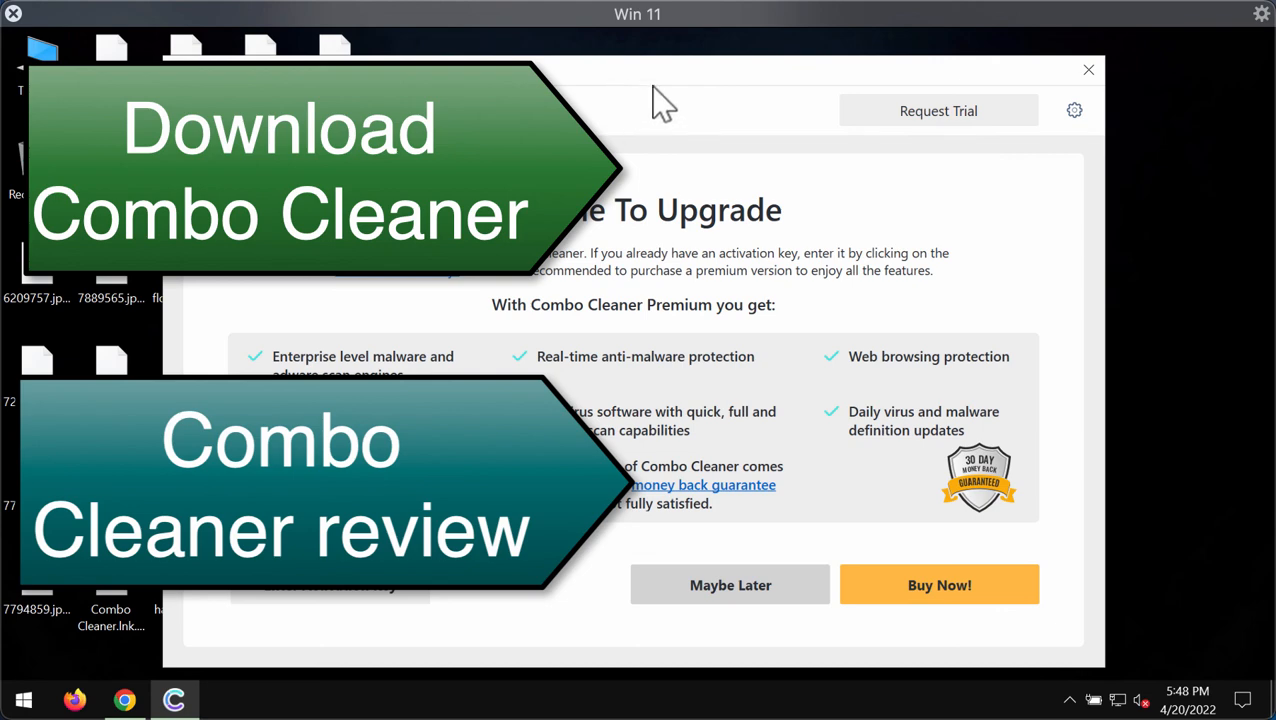
{"action": "mouse_move", "coordinate": [641, 95]}
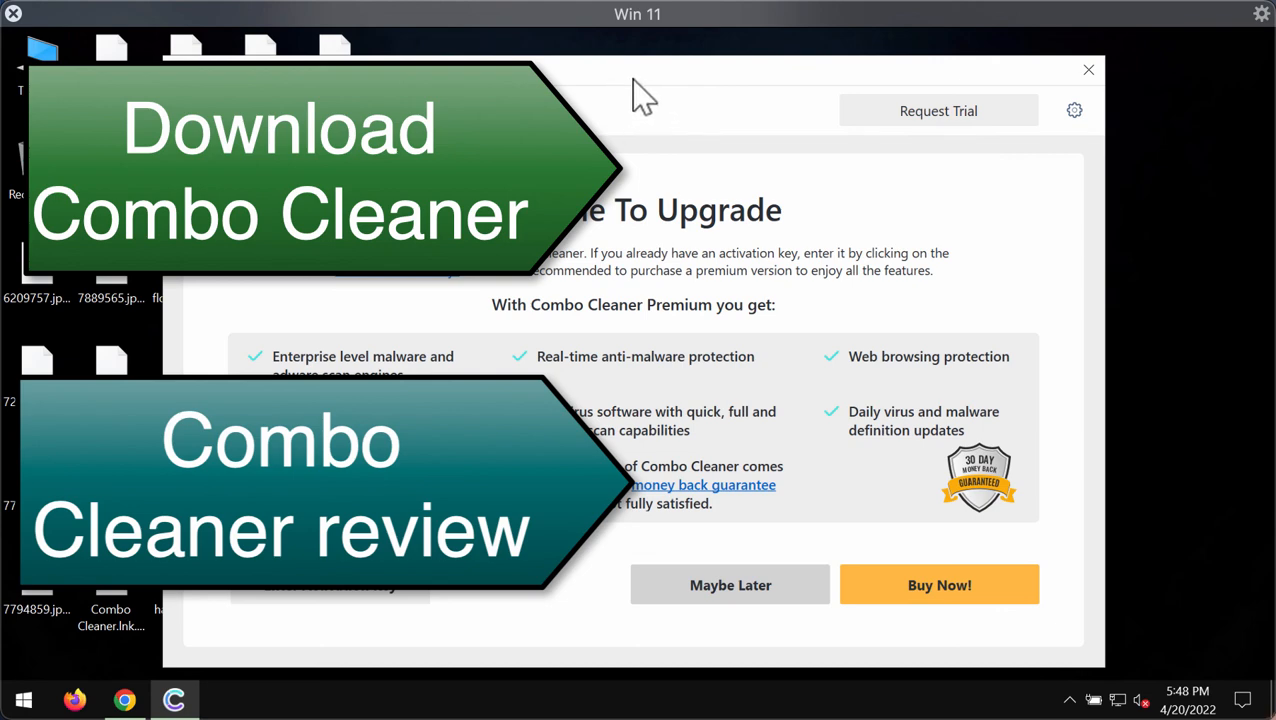